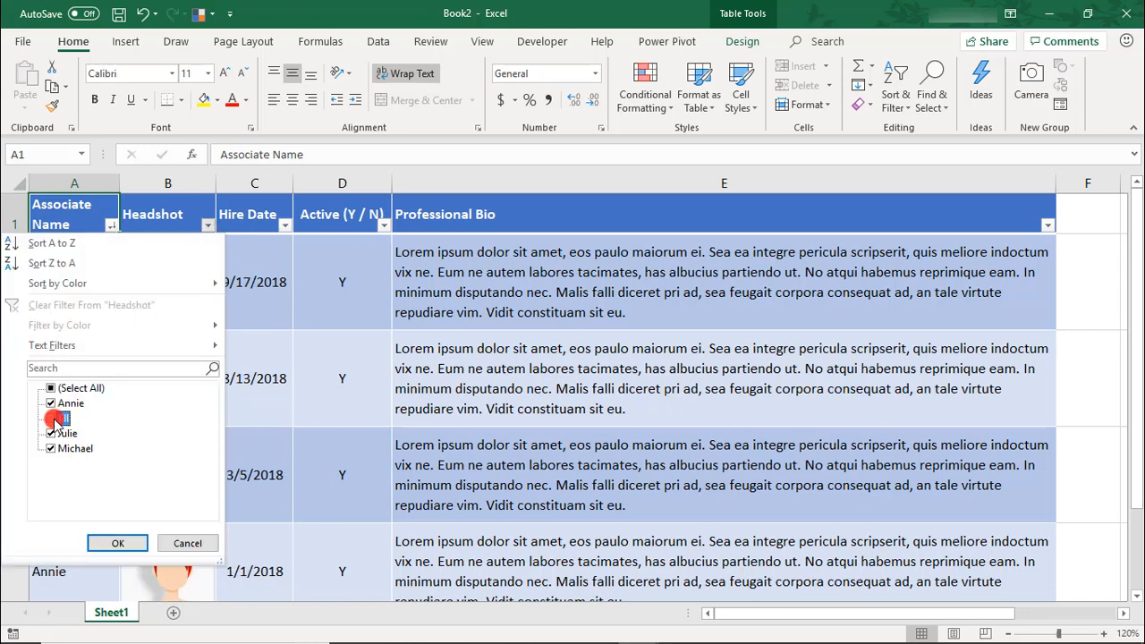
Toggle associates in the Associate Name filter, then clear it so all four rows show
click(118, 544)
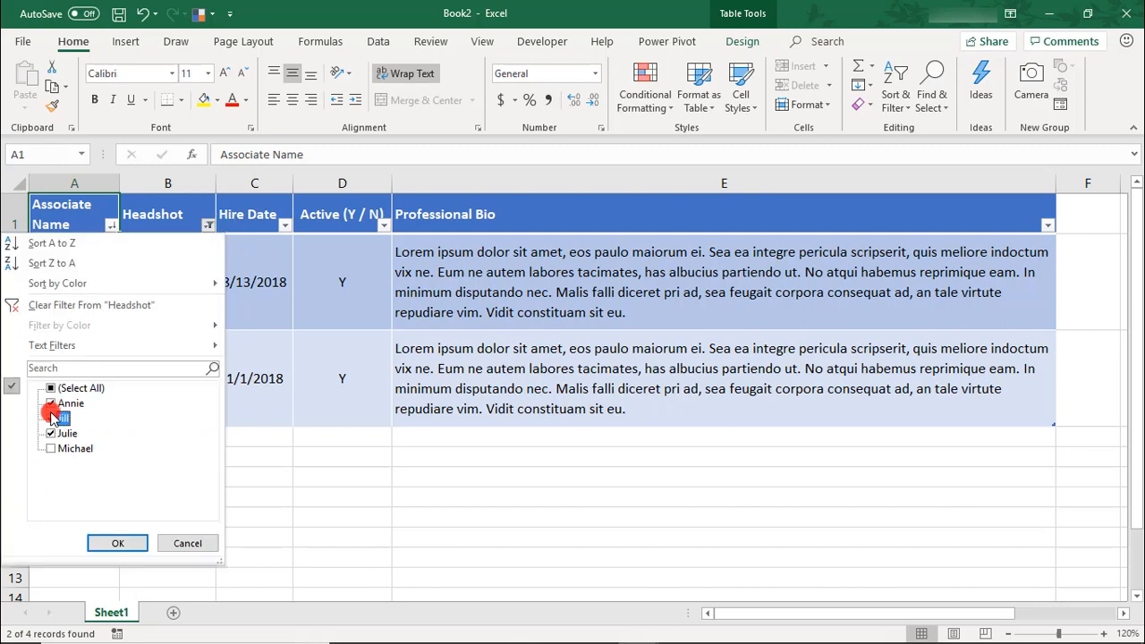
click(118, 544)
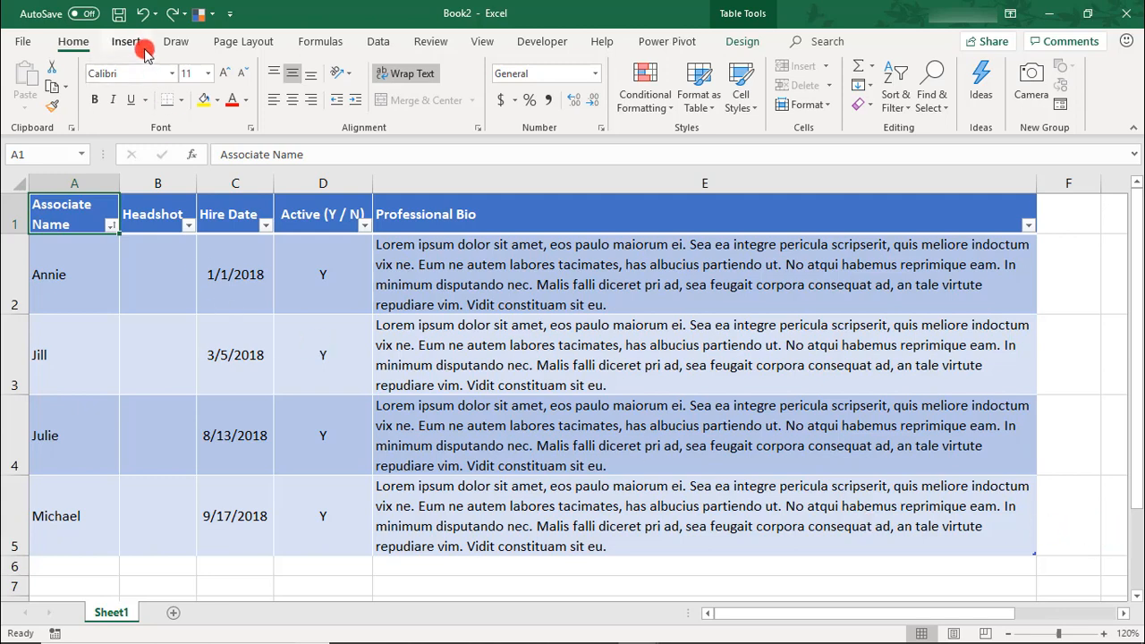
Insert the Annie, Jill, Julie and Michael headshot pictures from files into the sheet
click(125, 41)
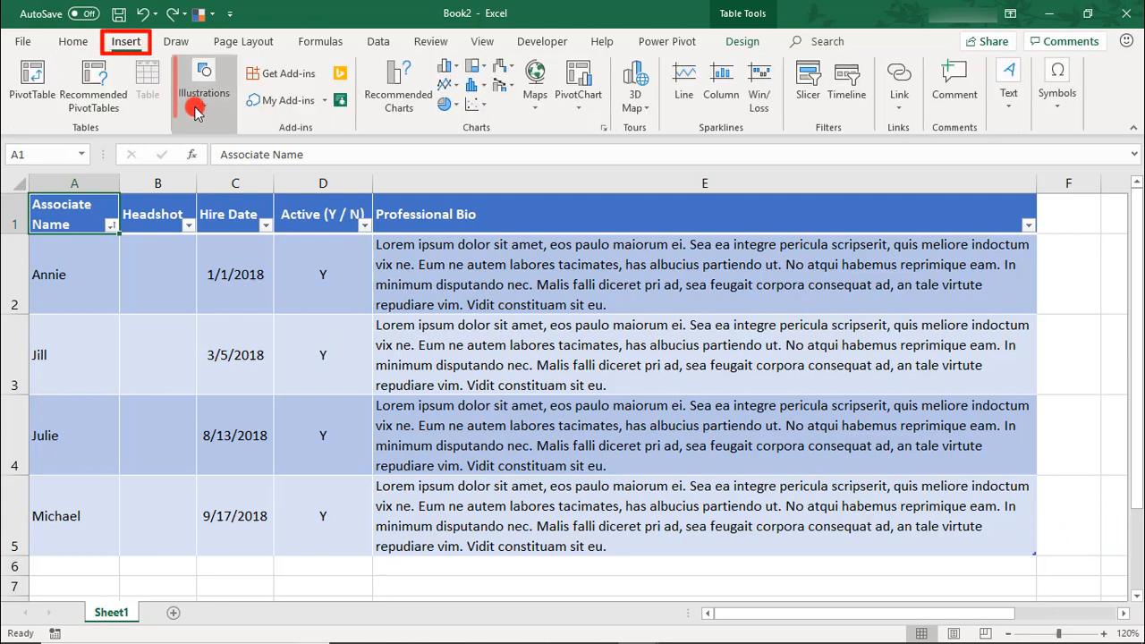
click(204, 86)
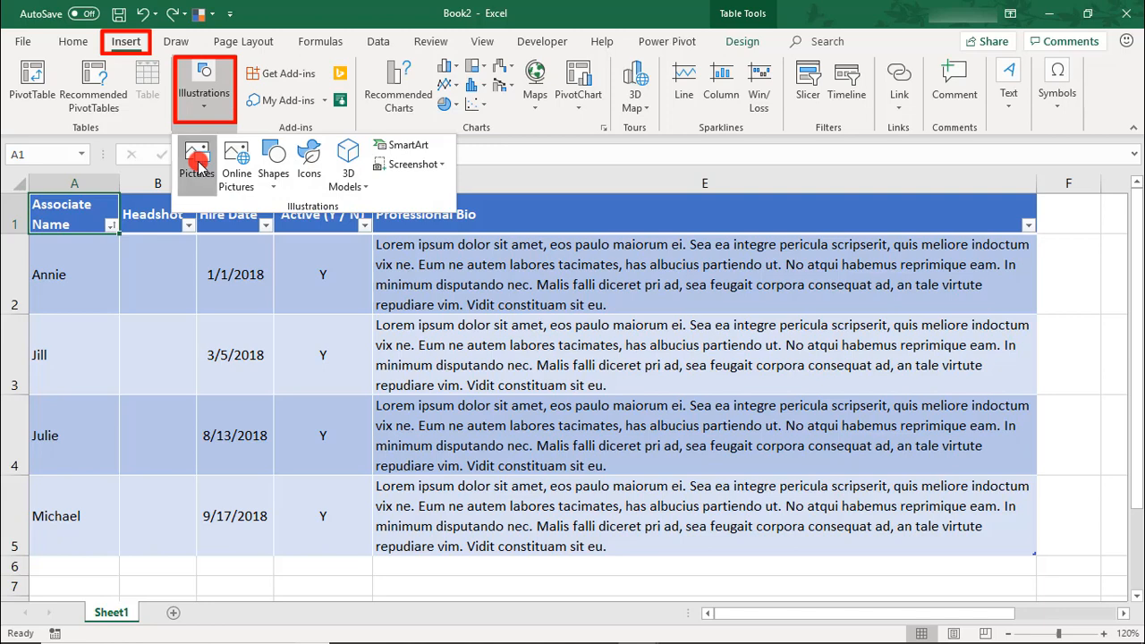
click(197, 161)
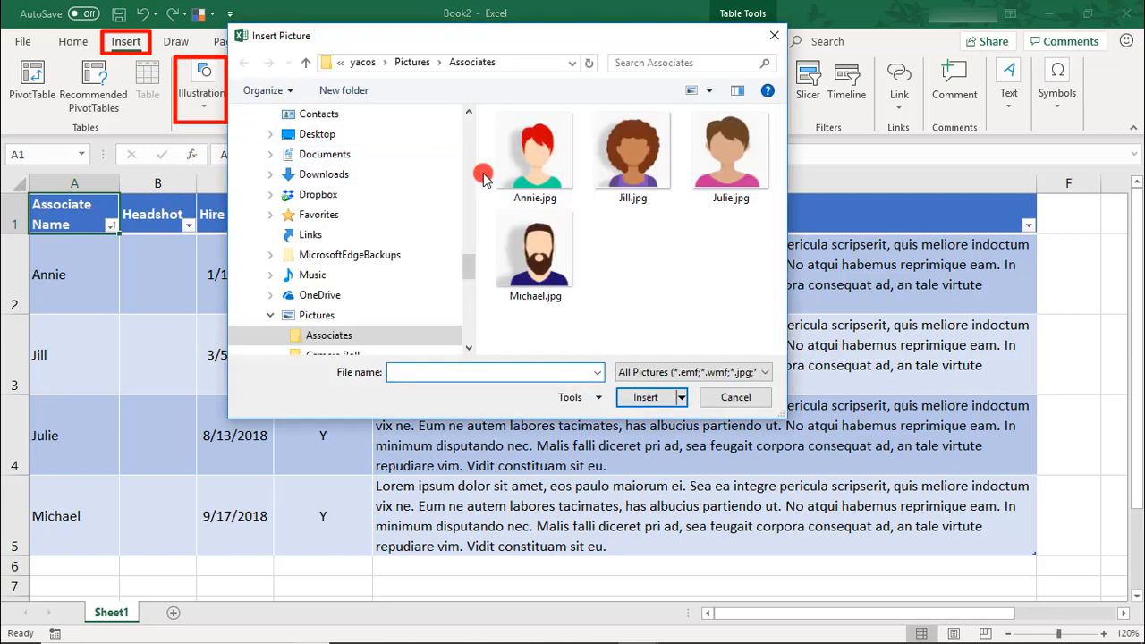
click(730, 152)
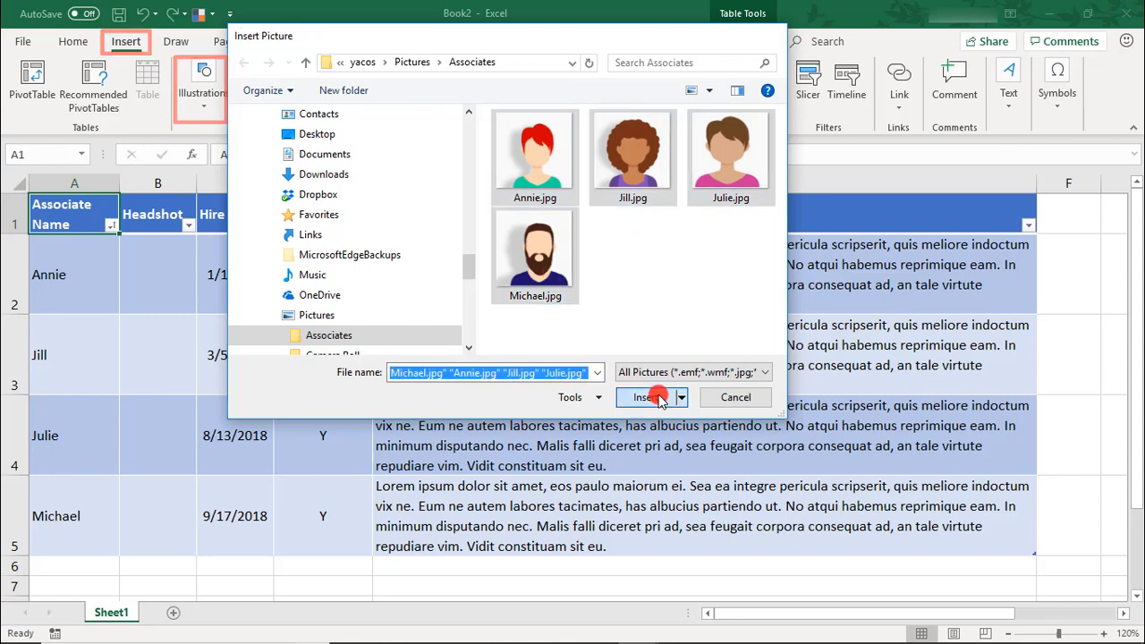
click(644, 398)
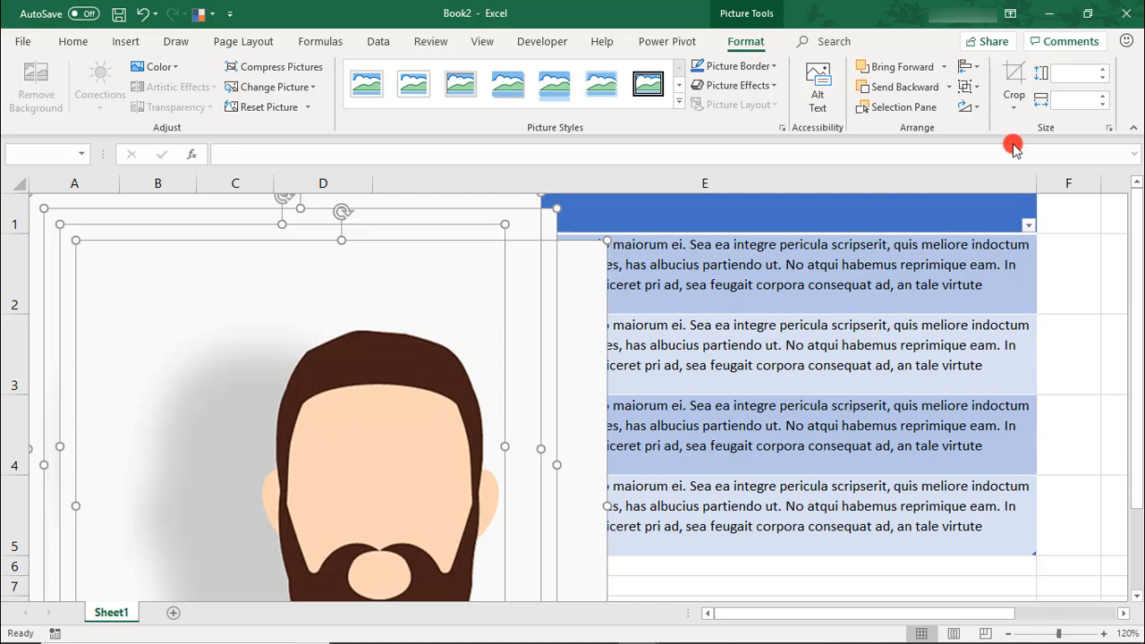
click(1070, 73)
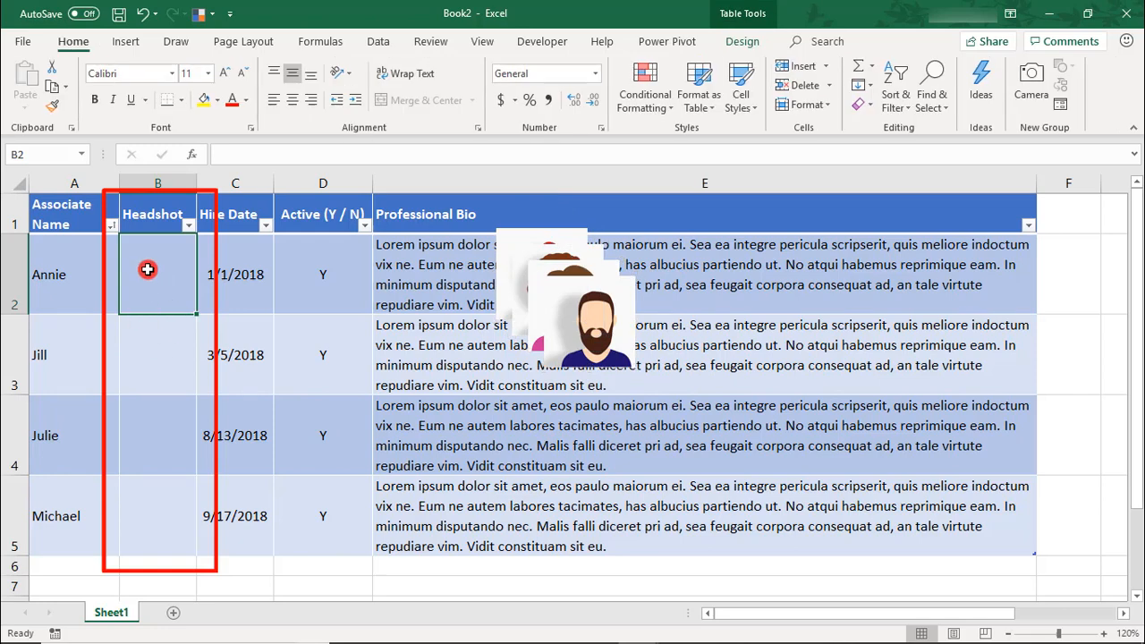
mouse_move(169, 291)
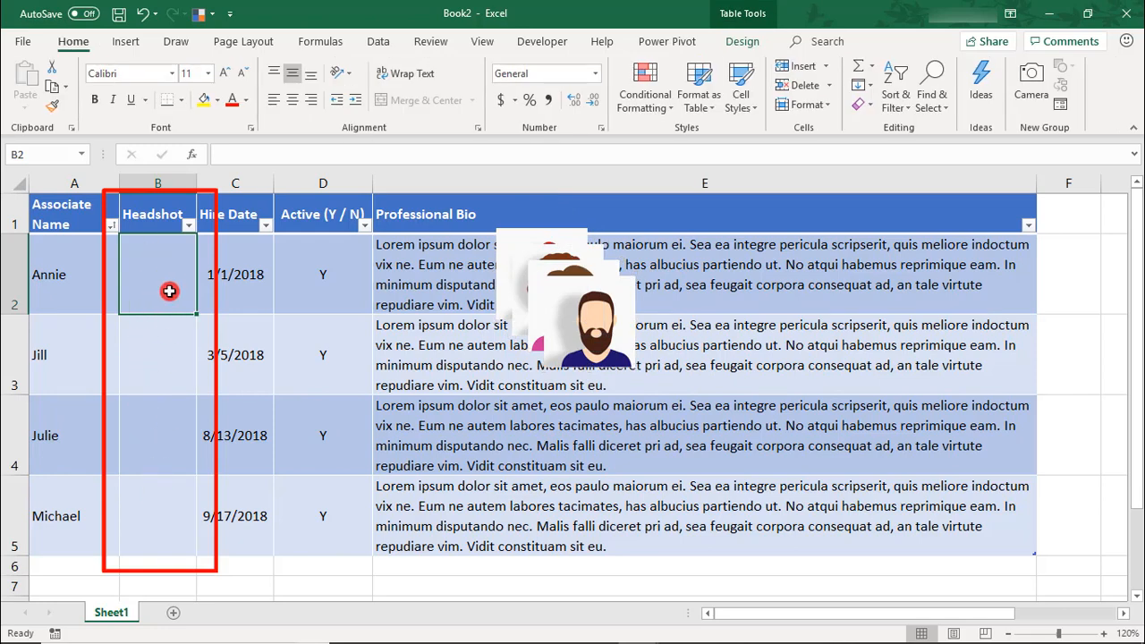
Enter =[@[Associate Name]] in B2 so Headshot fills with names, and center column B
text(=[@[Associate Name)
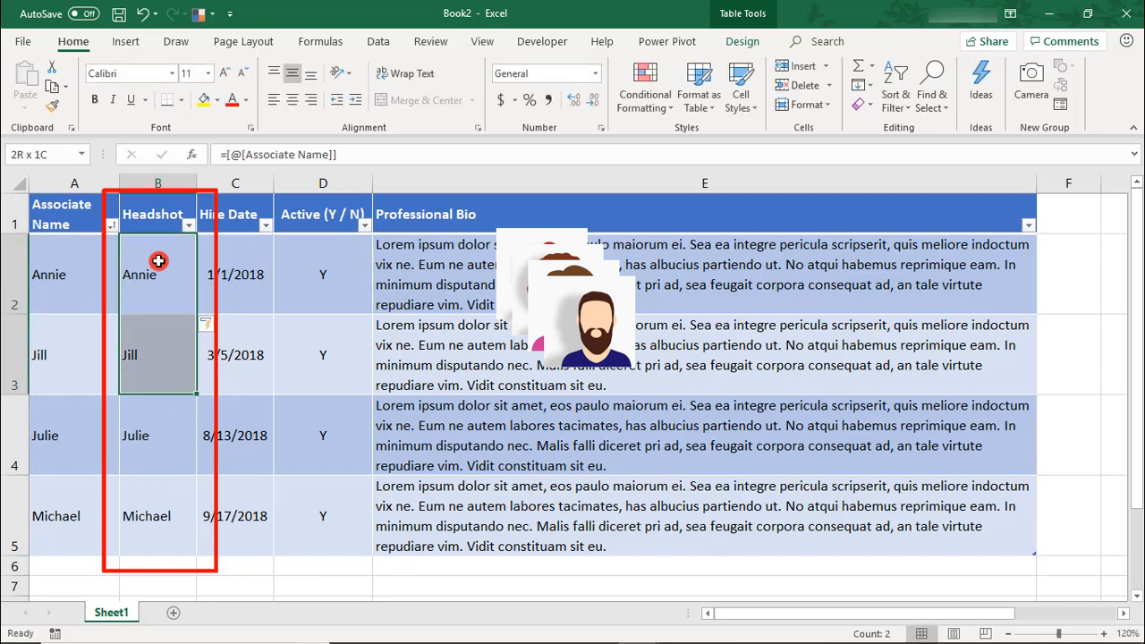
drag(158, 274, 158, 515)
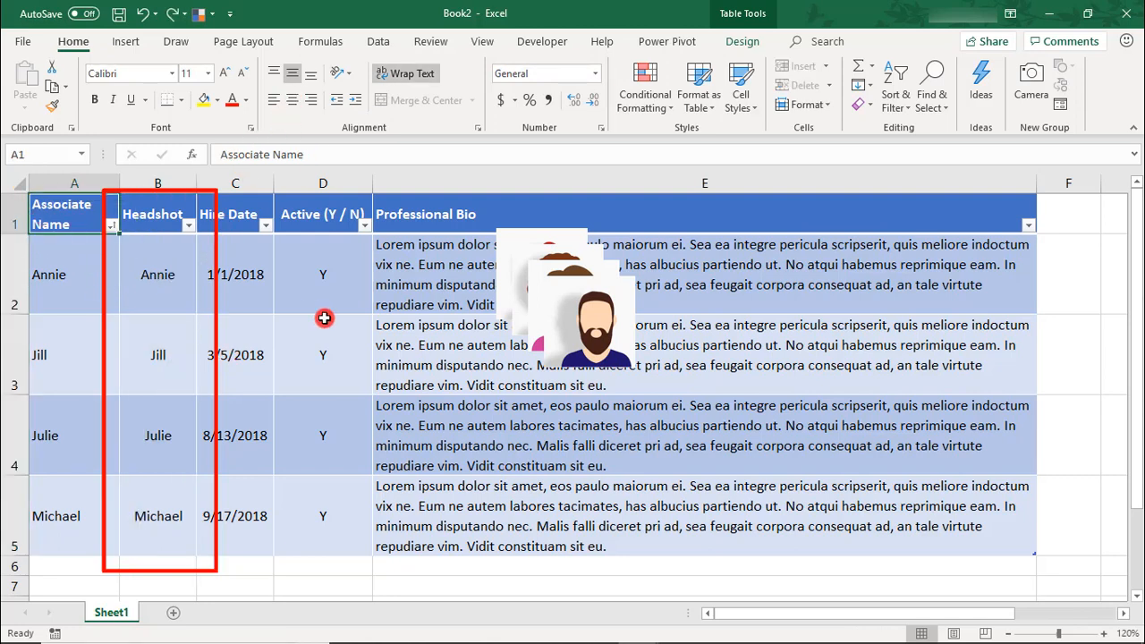
mouse_move(185, 437)
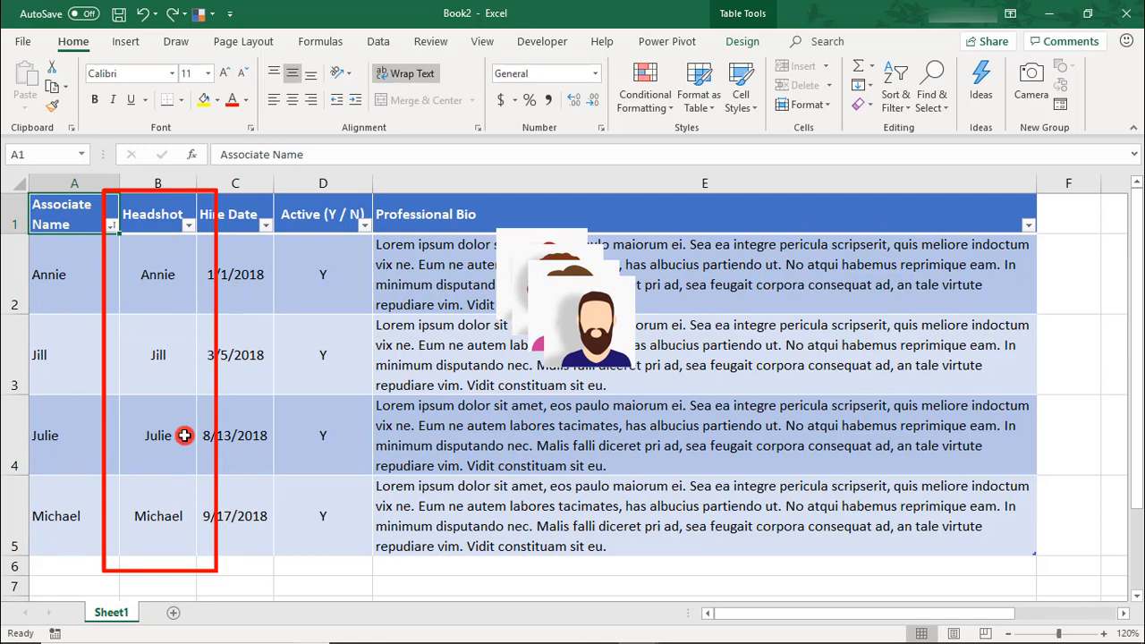
mouse_move(582, 358)
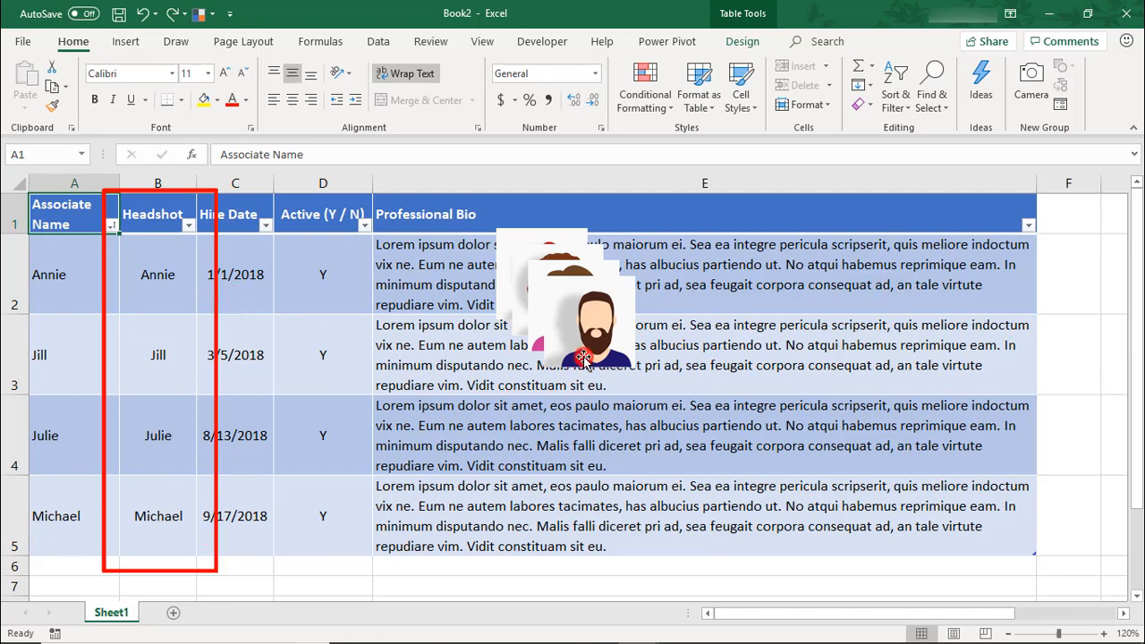
Move a headshot toward Annie's row and drag the row taller to hold it
drag(582, 340, 250, 340)
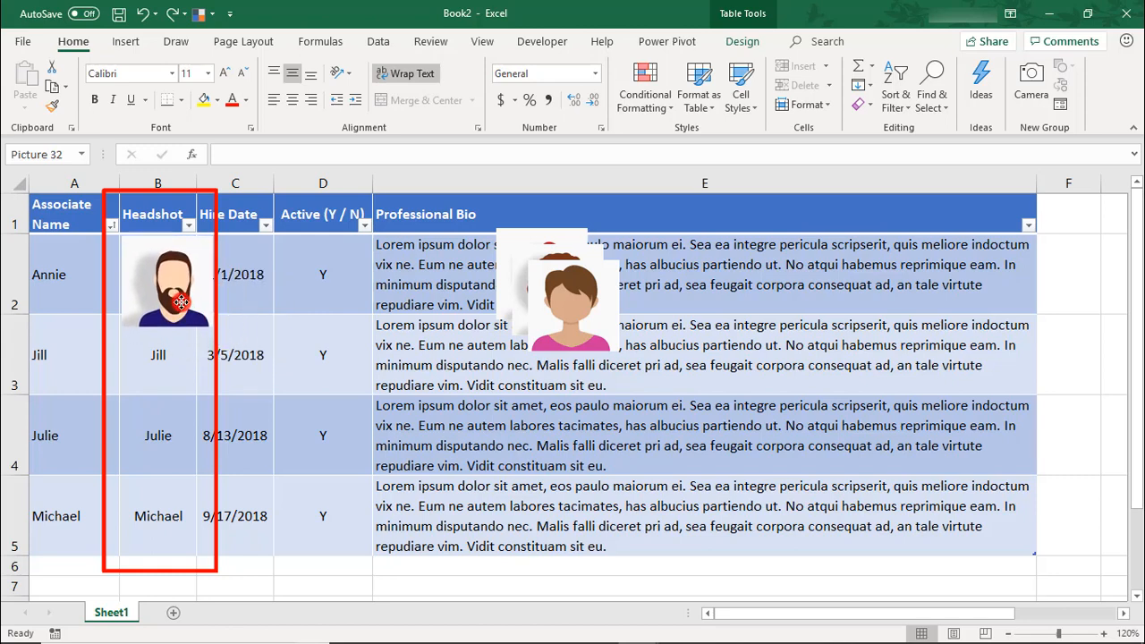
click(166, 283)
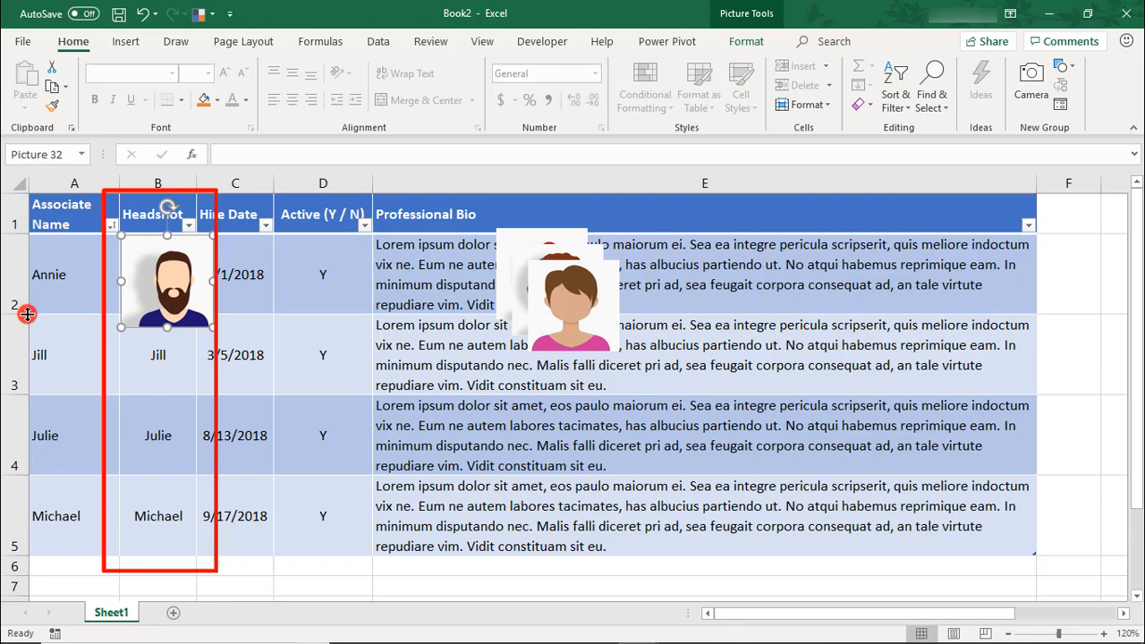
drag(26, 313, 27, 315)
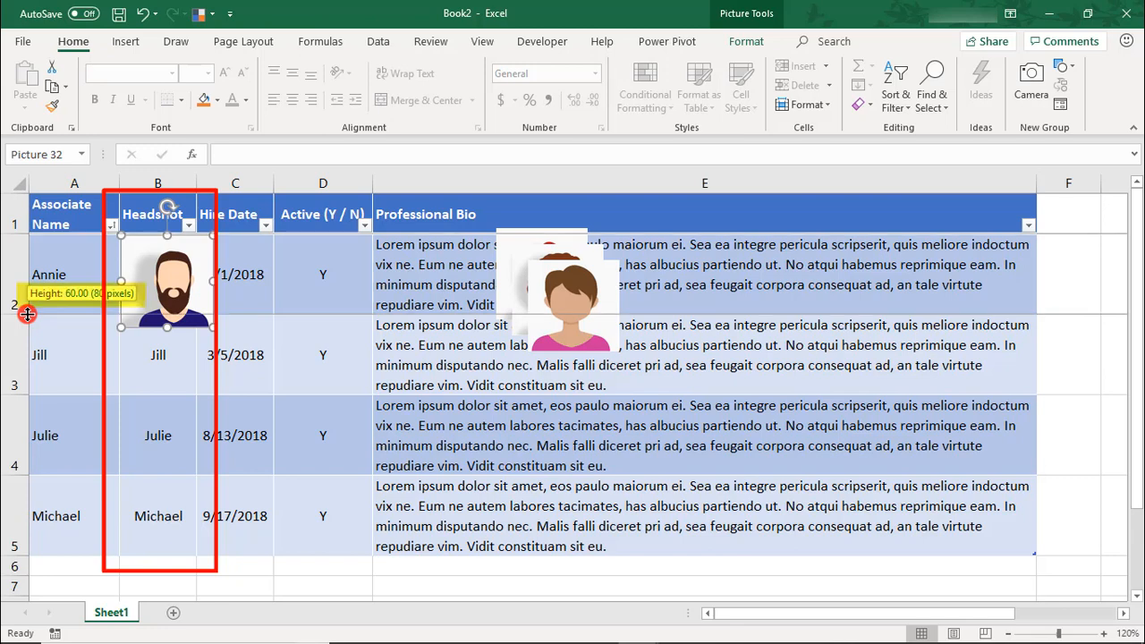
drag(27, 315, 27, 322)
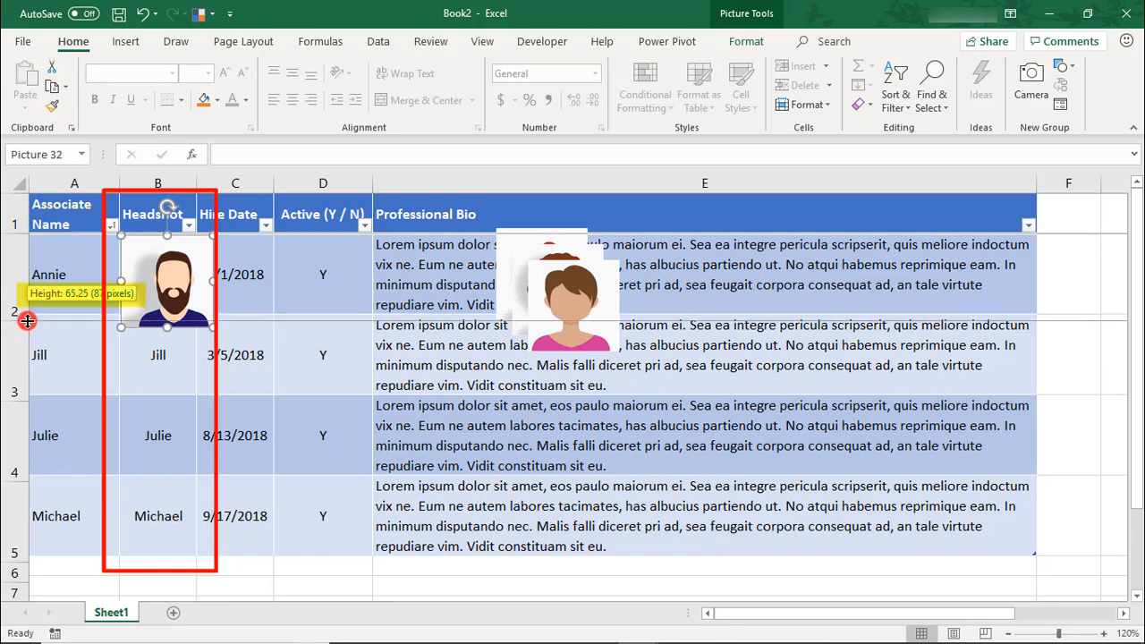
drag(29, 320, 29, 331)
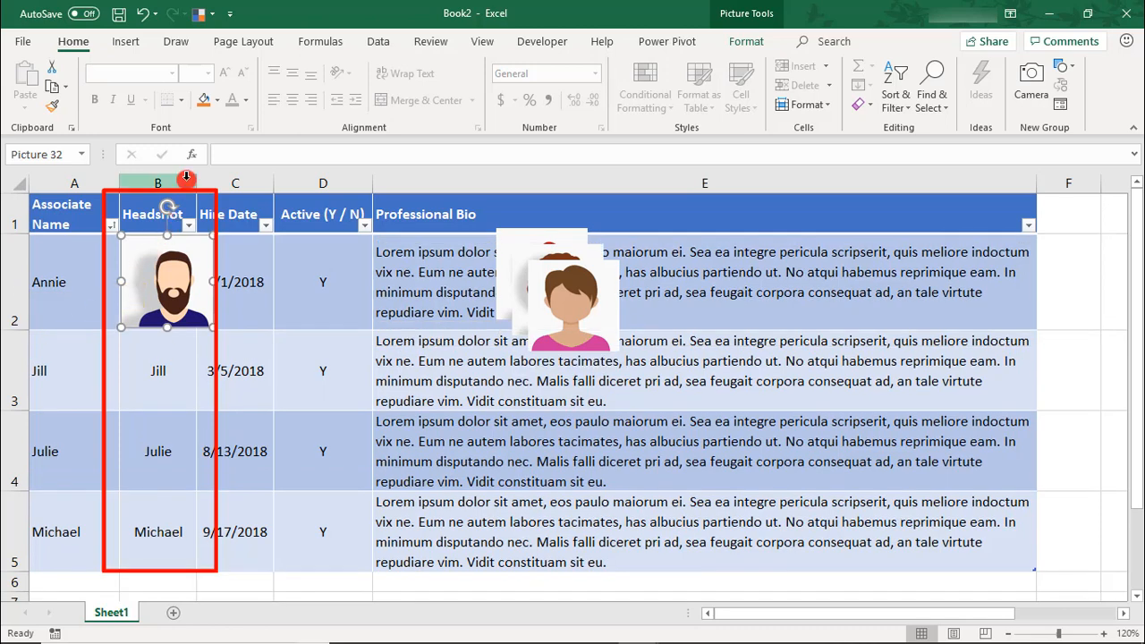
Drag the column B boundary to a Headshot width of 90 pixels
drag(217, 183, 211, 183)
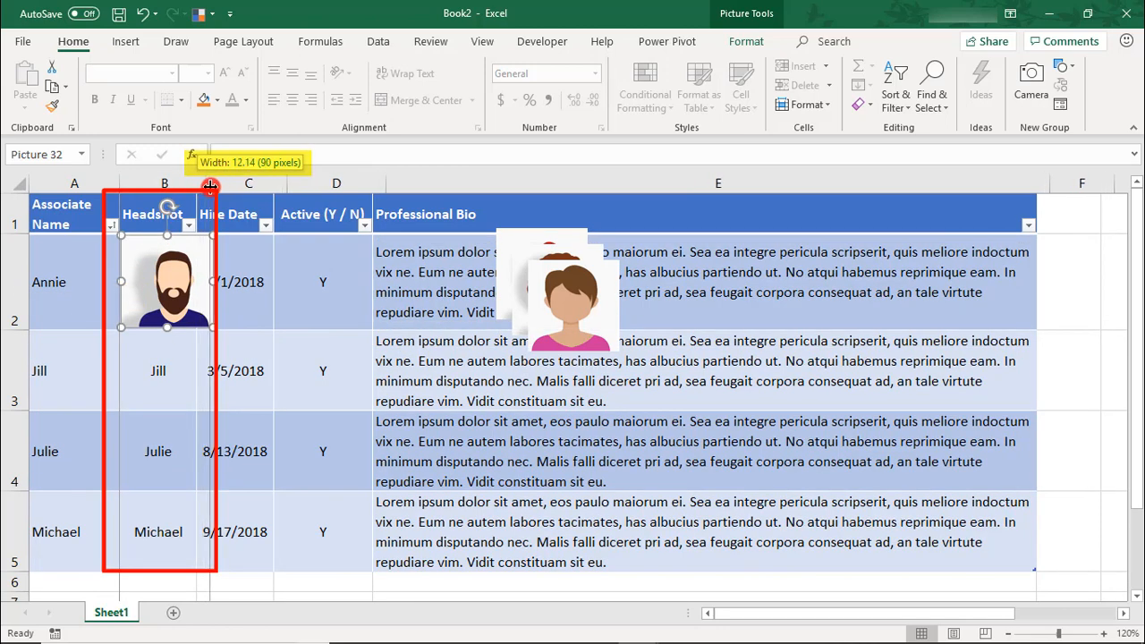
drag(211, 184, 215, 184)
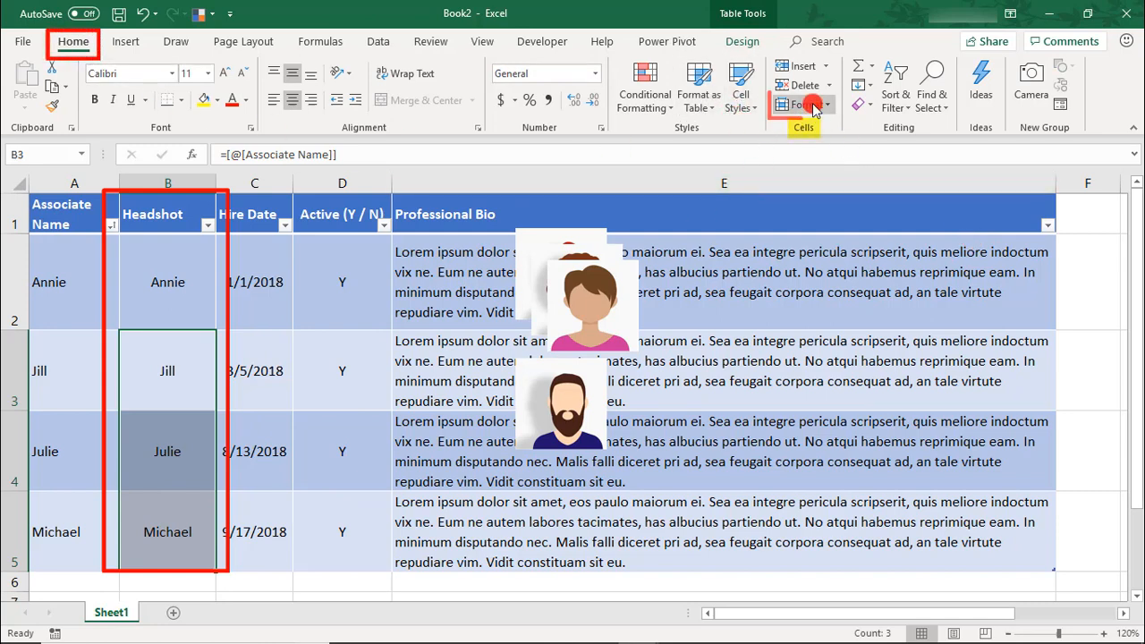
Set a uniform row height for the associate rows via Format > Row Height, then Column Width
click(805, 103)
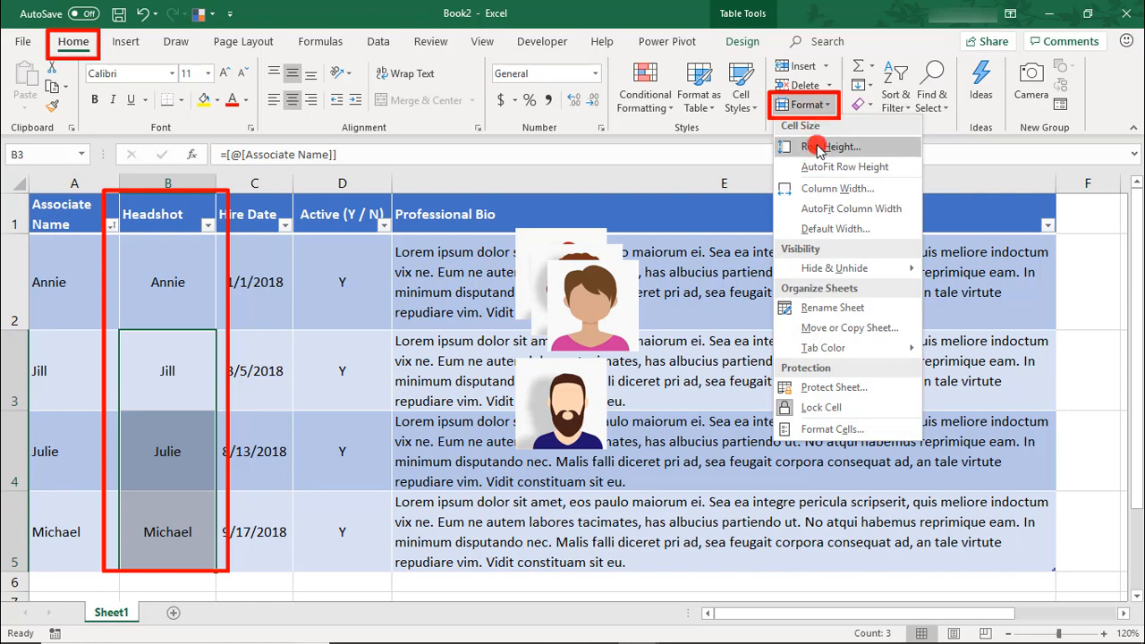
click(830, 146)
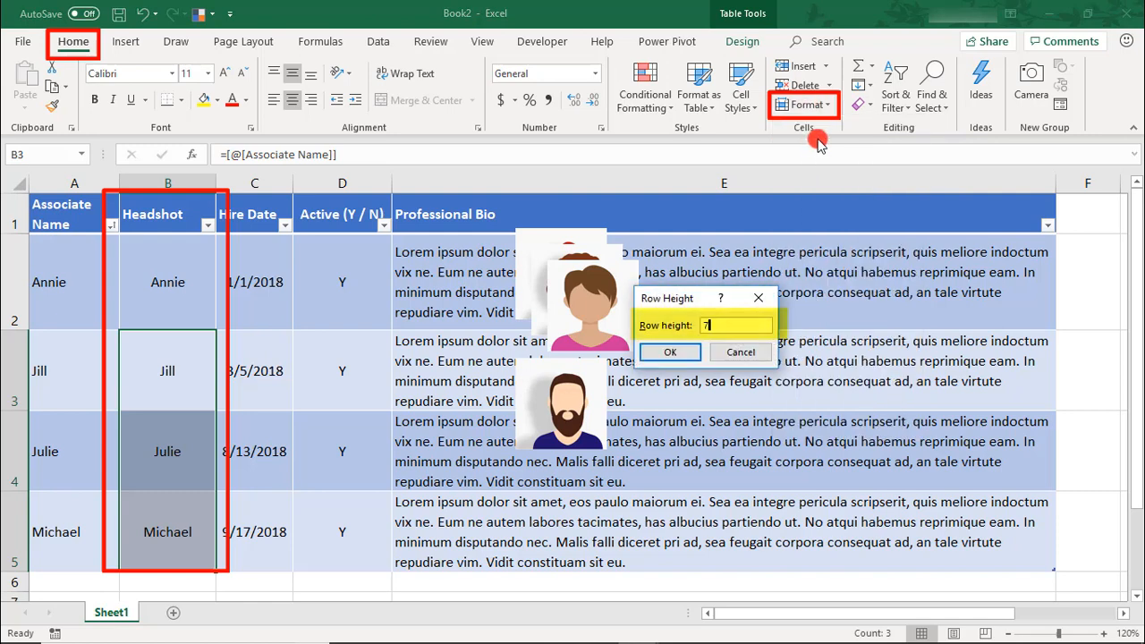
click(669, 351)
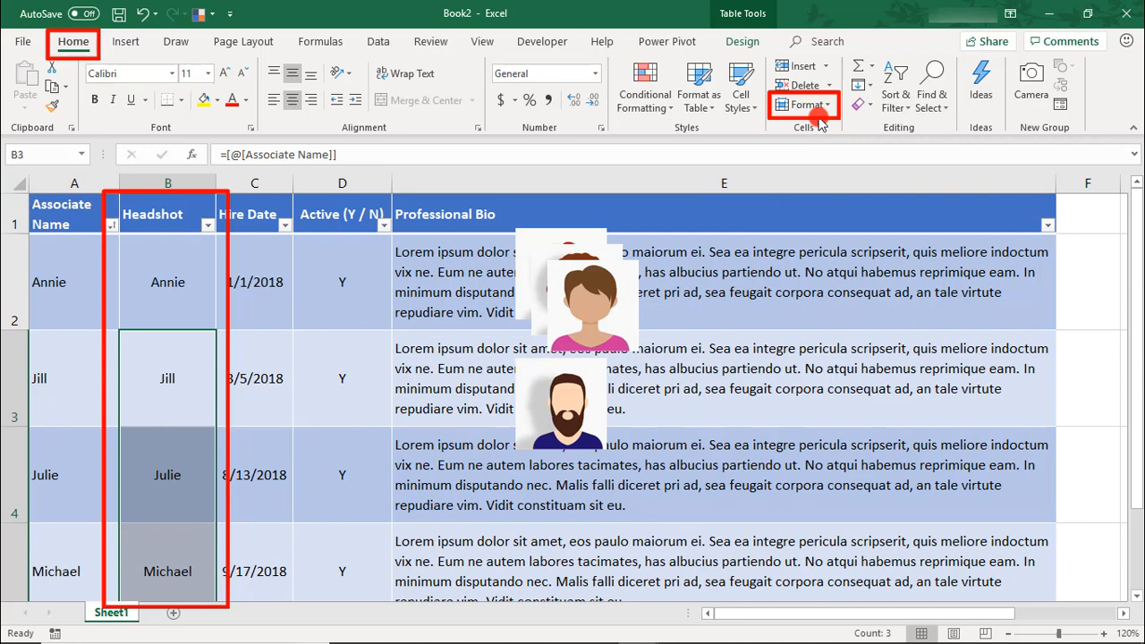
click(805, 104)
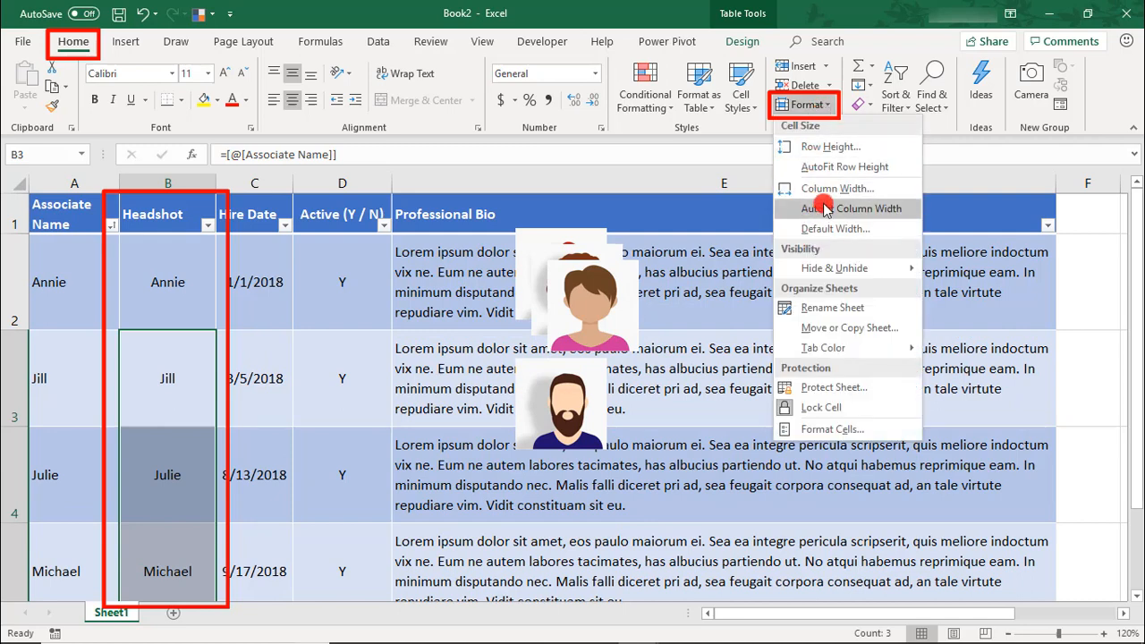
click(845, 207)
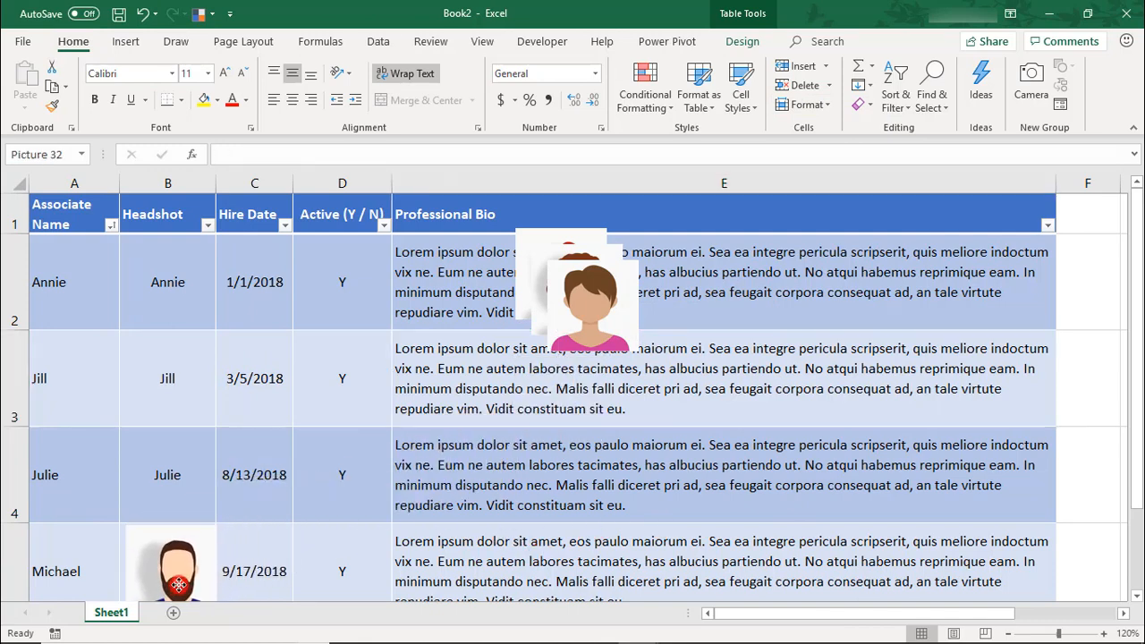
Drag each headshot into its associate's Headshot cell, Annie through Michael, then select all pictures
click(175, 571)
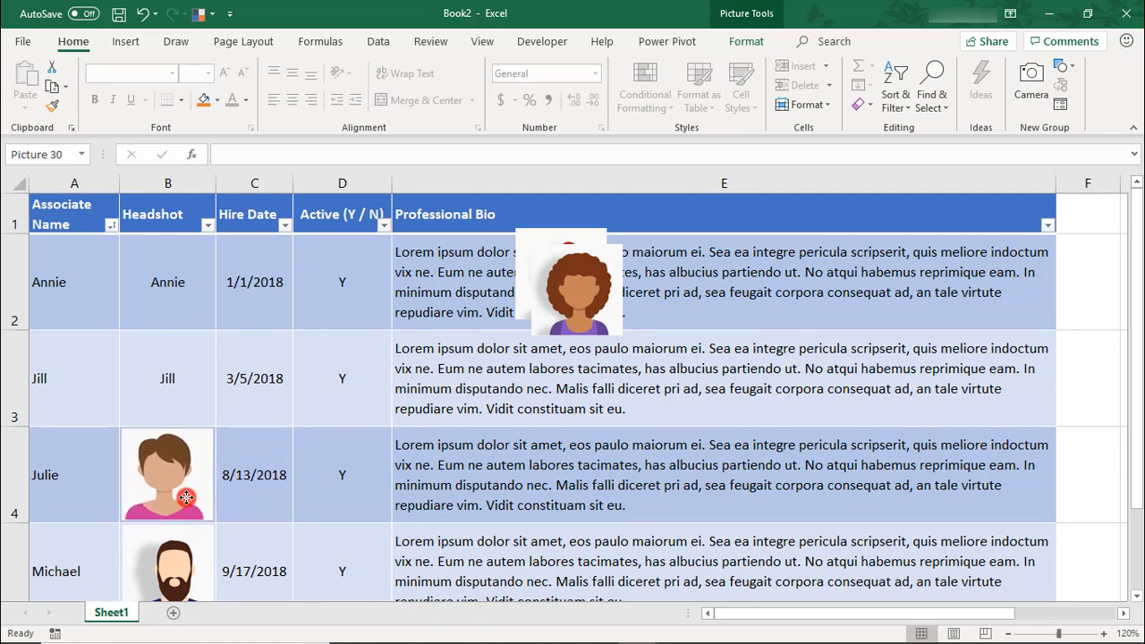
click(168, 474)
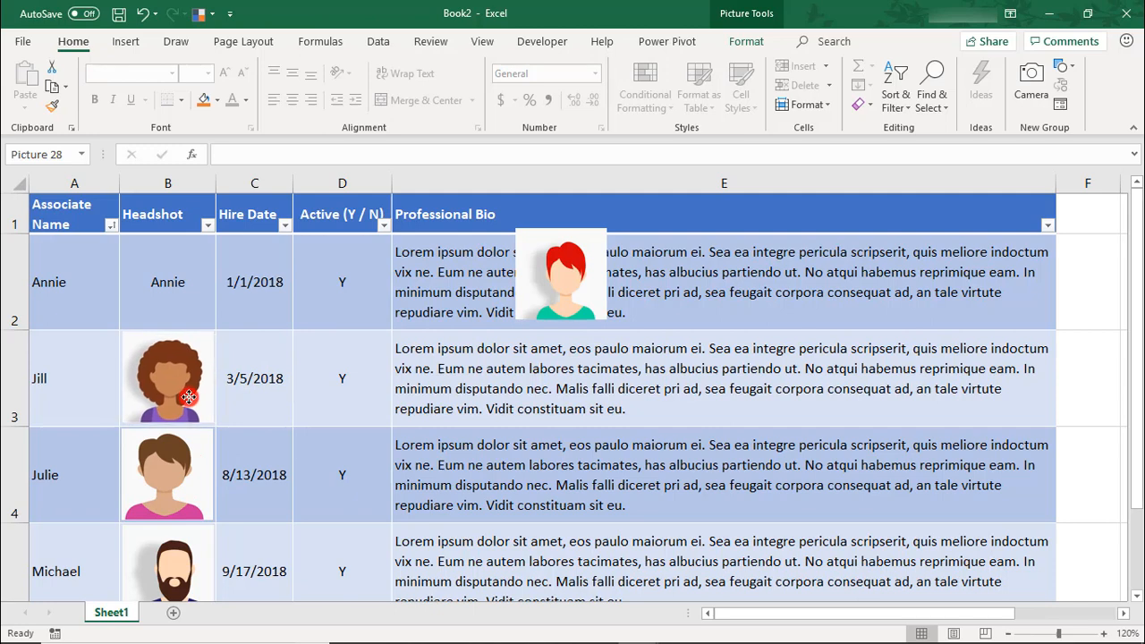
click(562, 276)
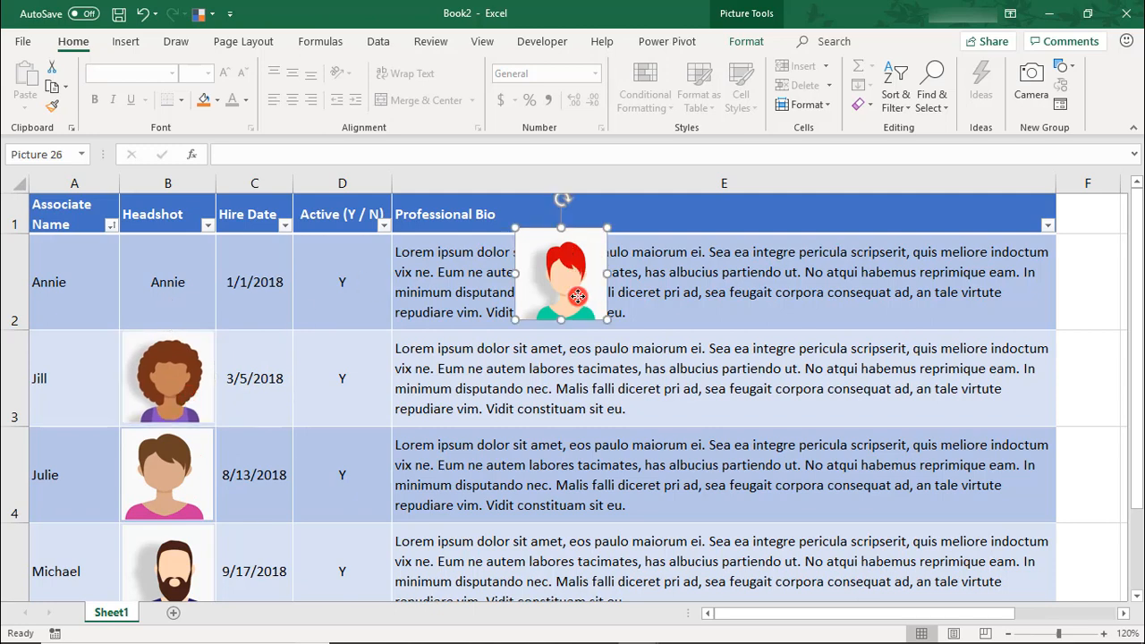
drag(562, 279, 169, 282)
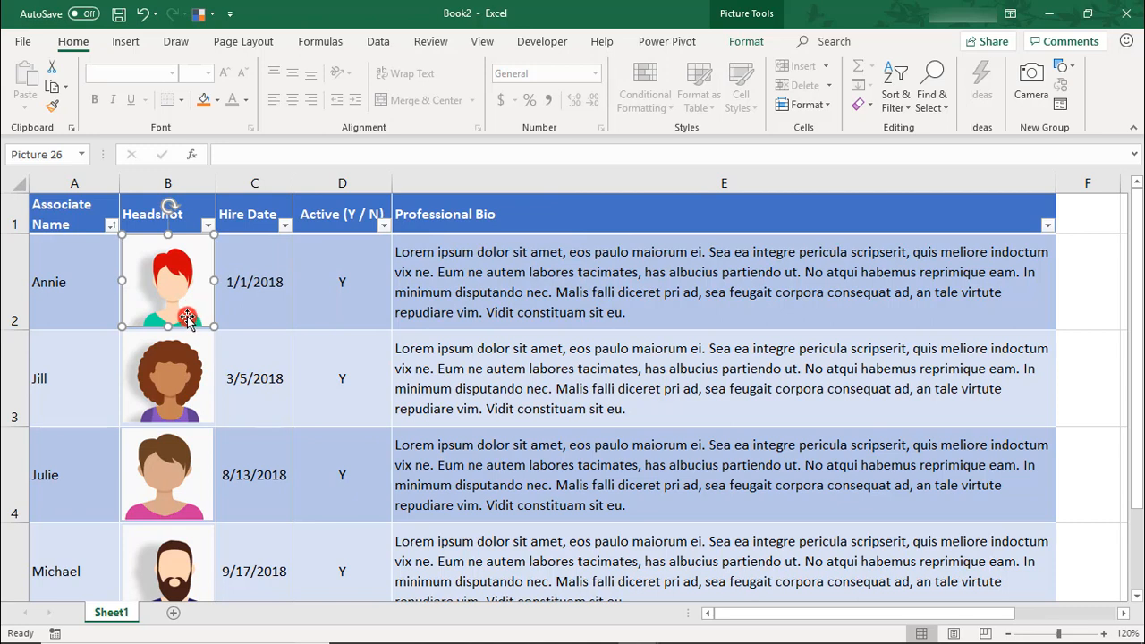
key(ctrl+a)
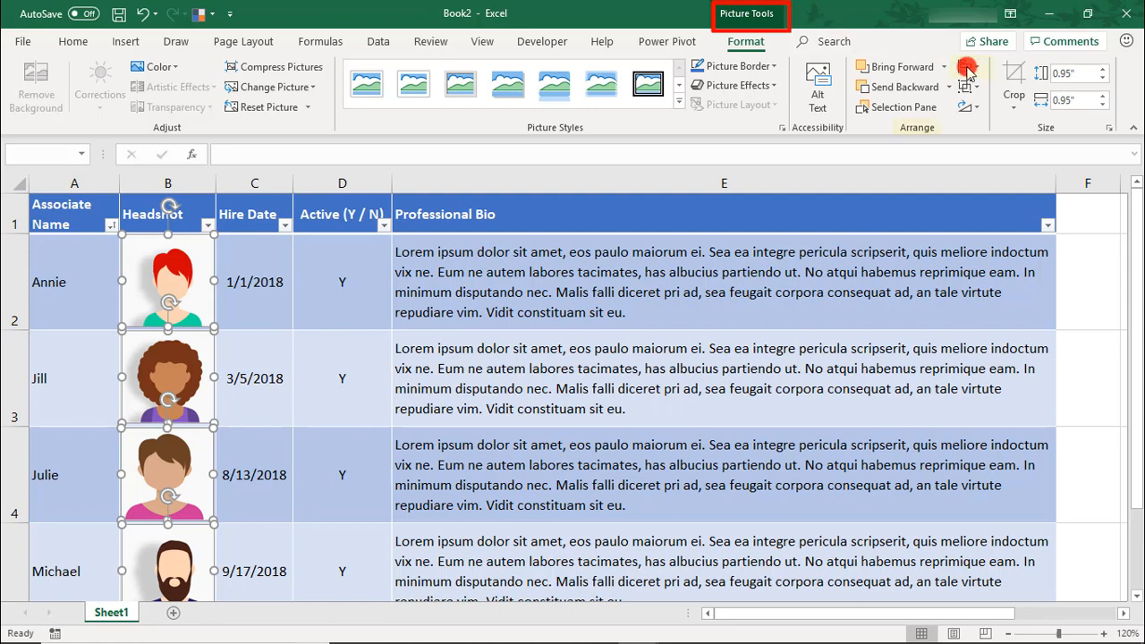
Align the four selected headshots within the Headshot column using Picture Tools Align
click(968, 68)
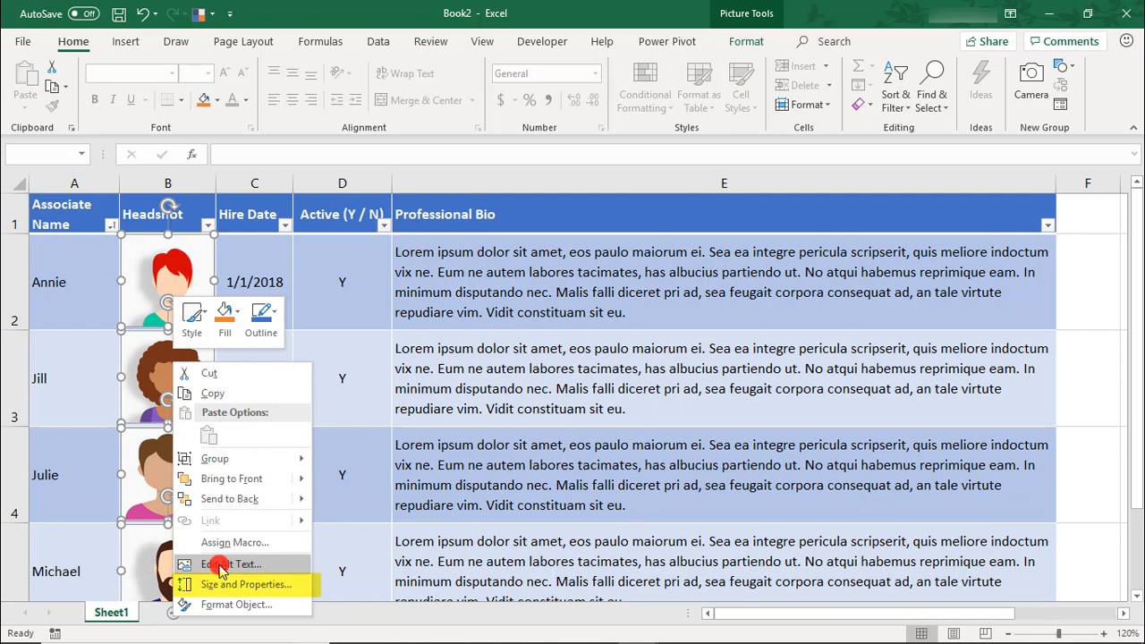
Set the headshots to 'Move and size with cells' so sorting Z to A keeps them with their rows
click(246, 584)
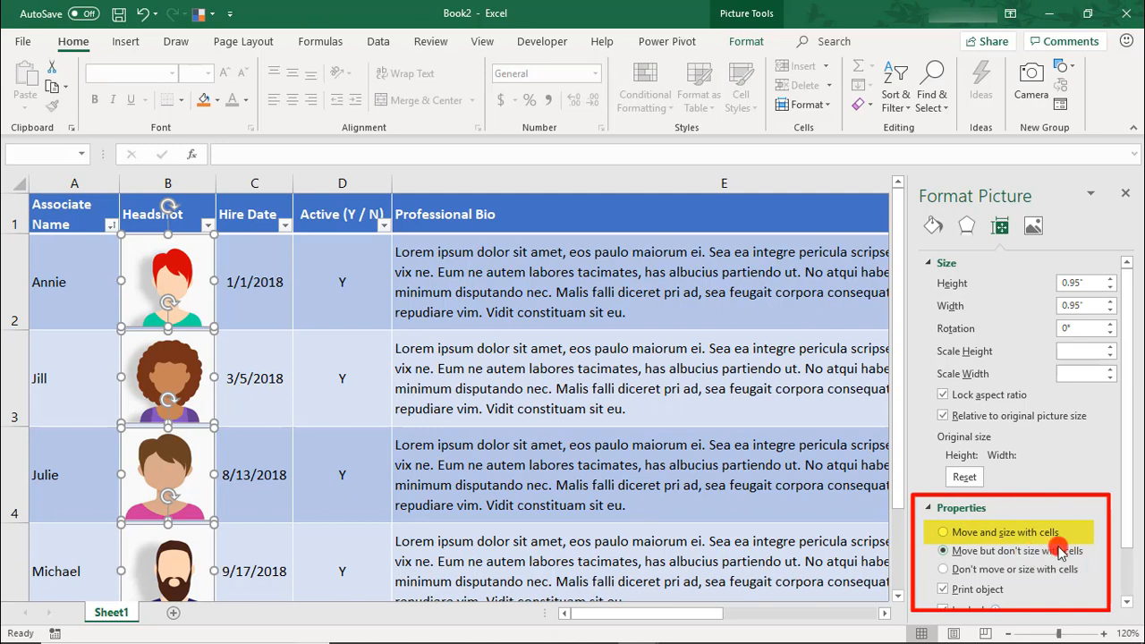
click(943, 531)
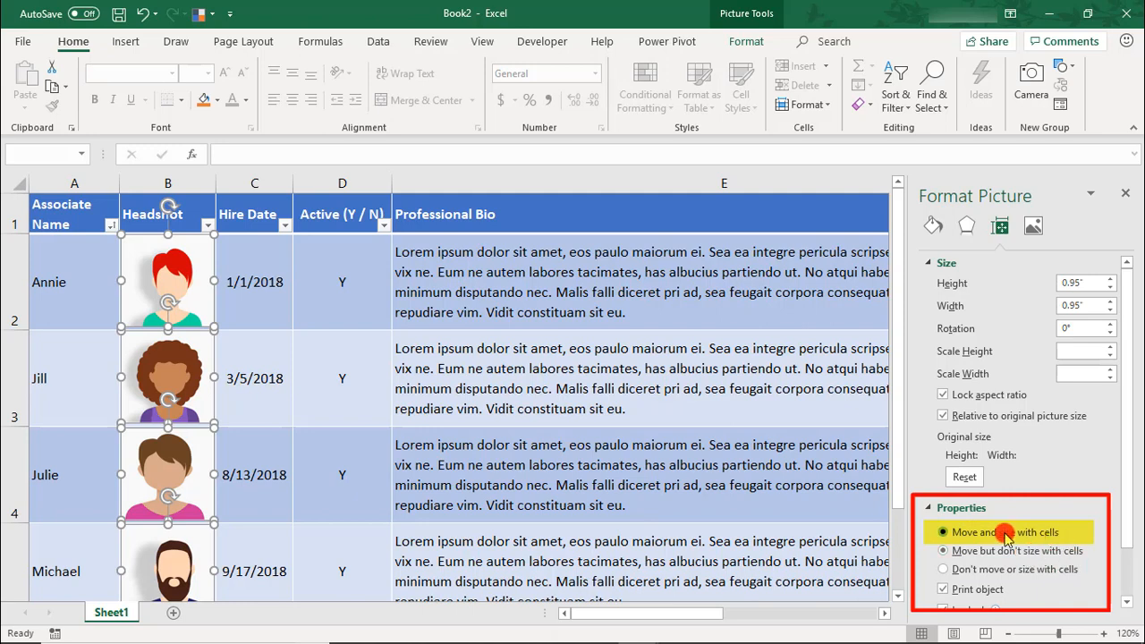
click(943, 531)
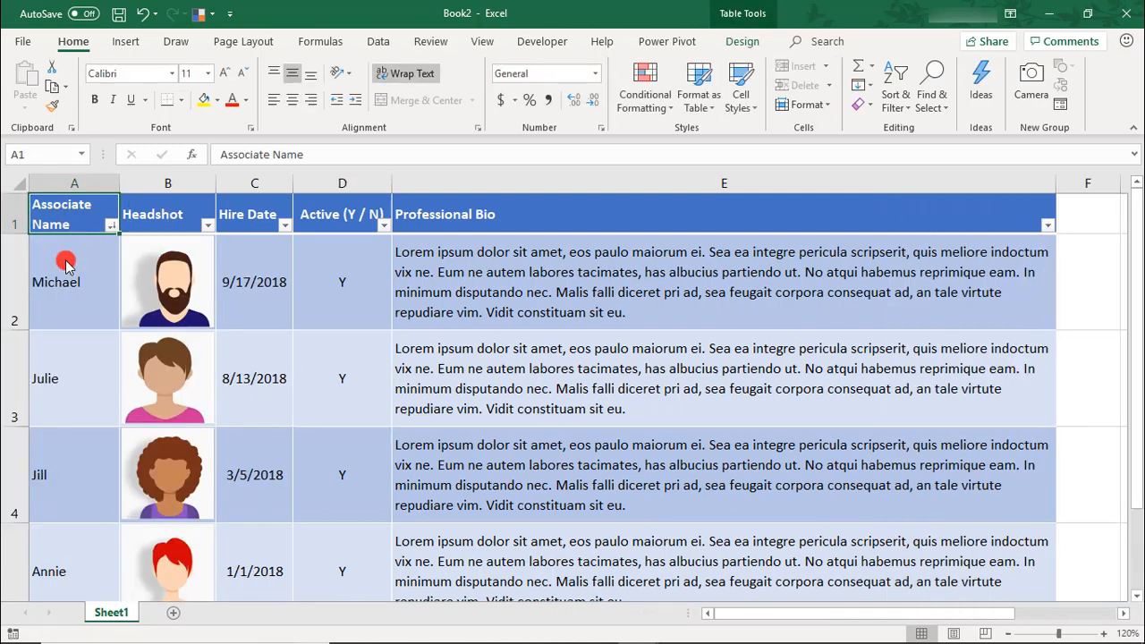
Filter Associate Name to show only Julie and Annie, with headshots staying in their rows
click(113, 225)
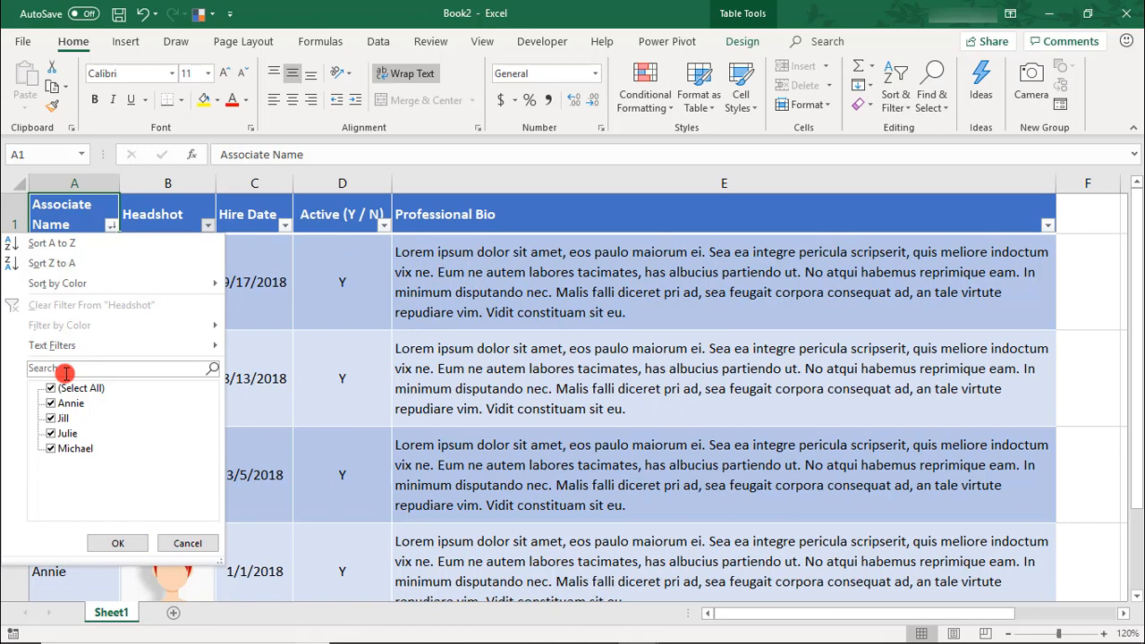
click(118, 544)
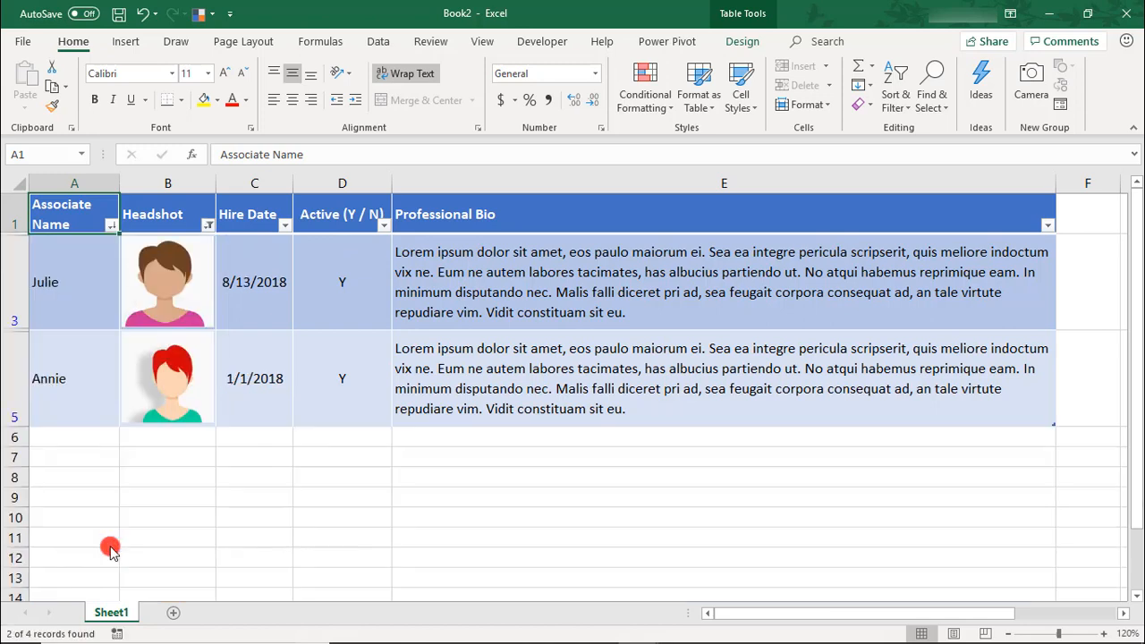
click(207, 226)
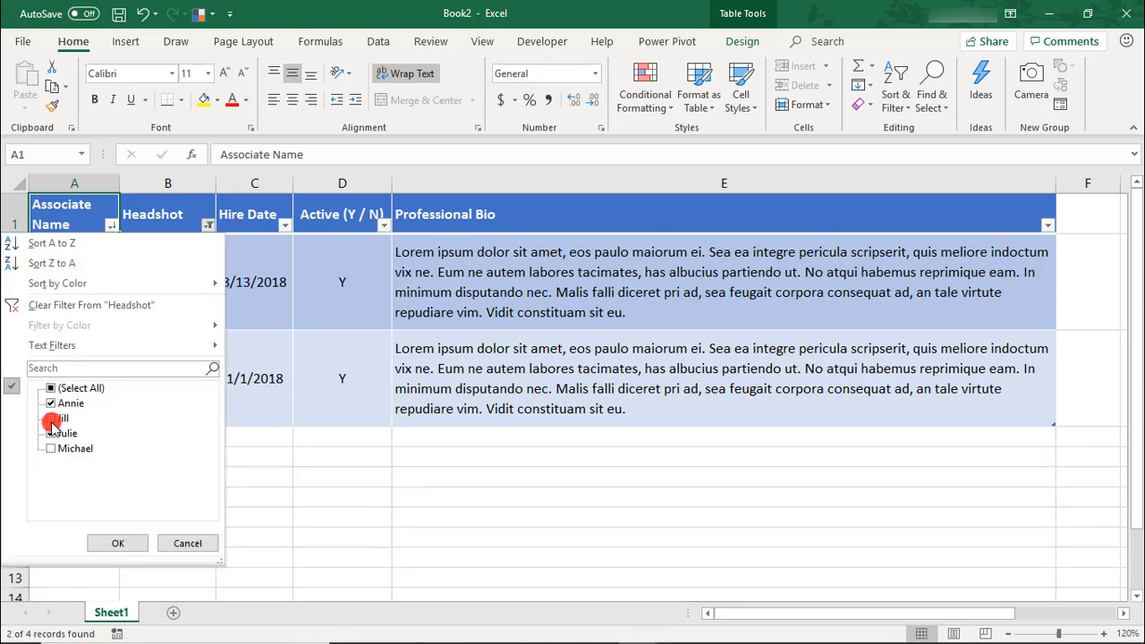